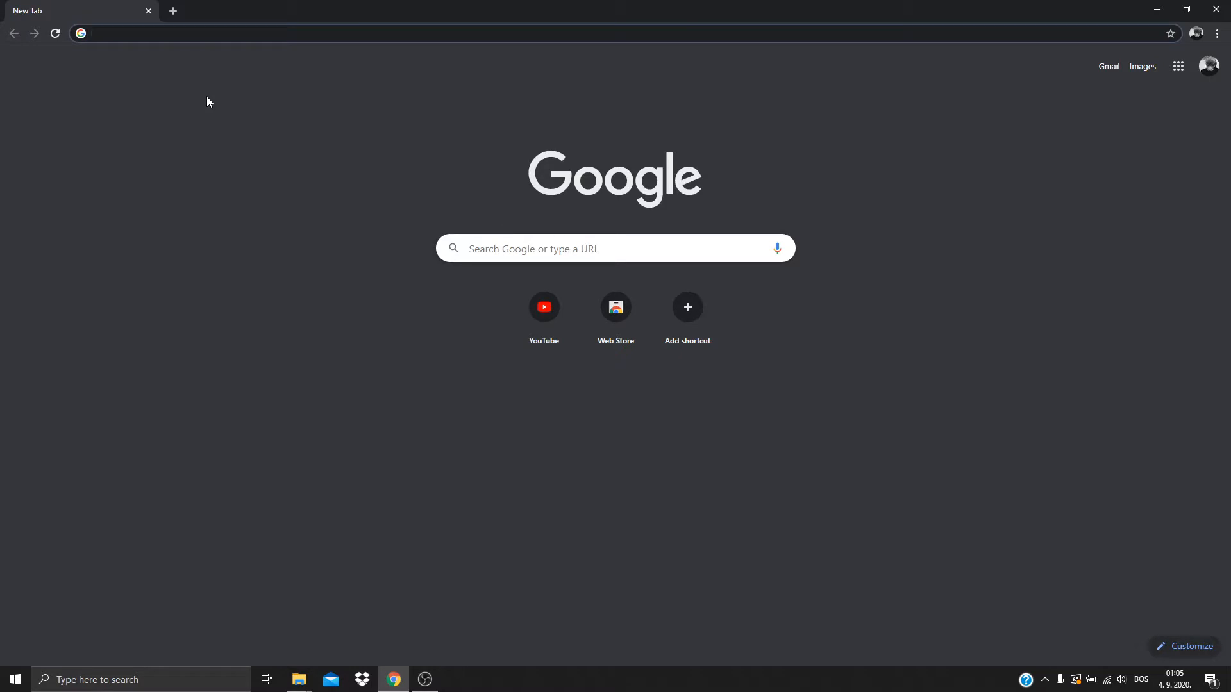
# Google 'spark ar' in Chrome and follow the Spark AR Studio Download sitelink
pyautogui.click(314, 32)
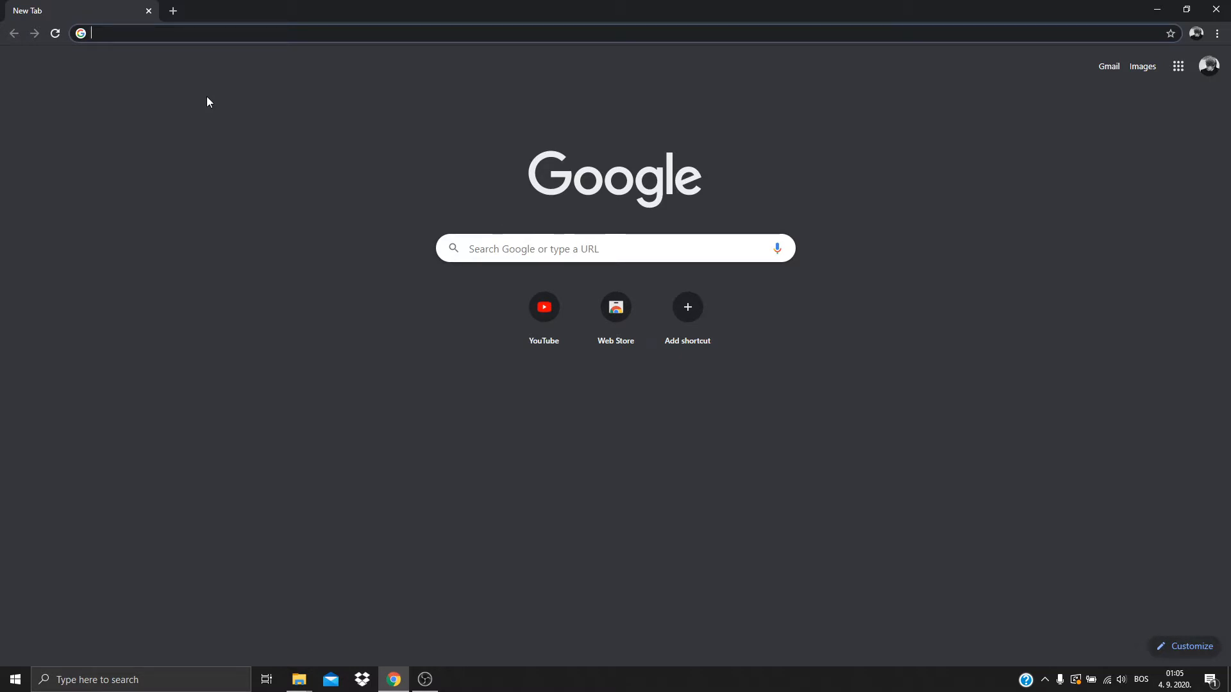
pyautogui.write('spark ar')
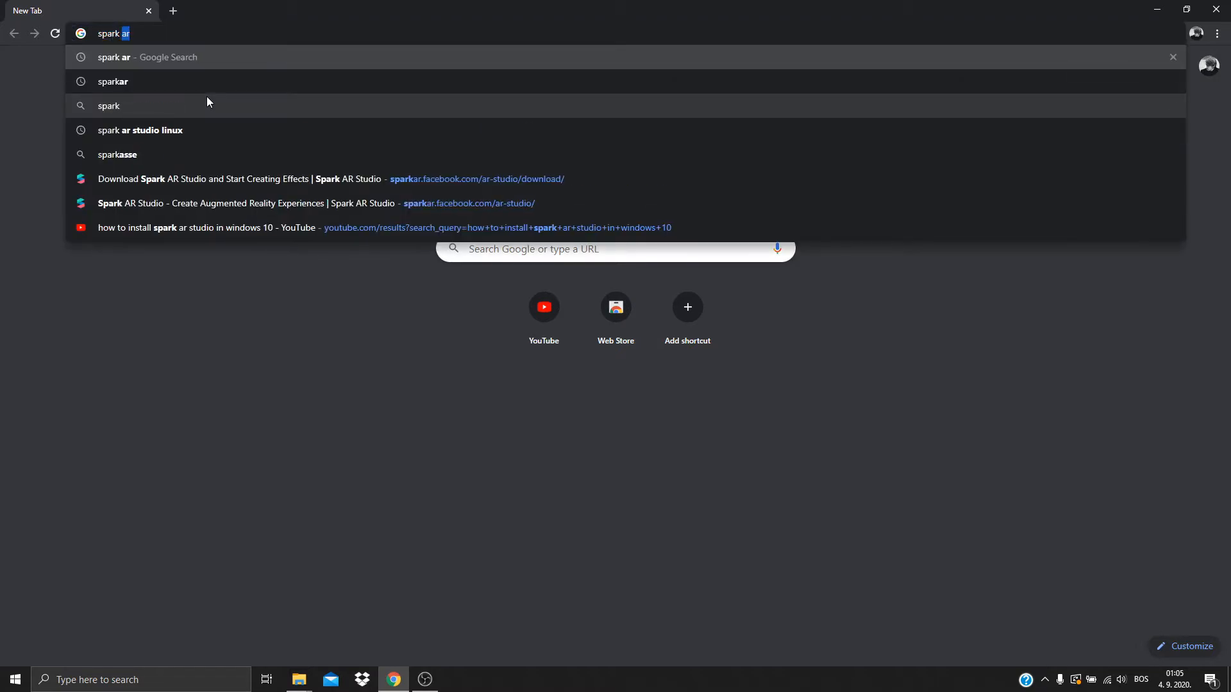
pyautogui.click(123, 56)
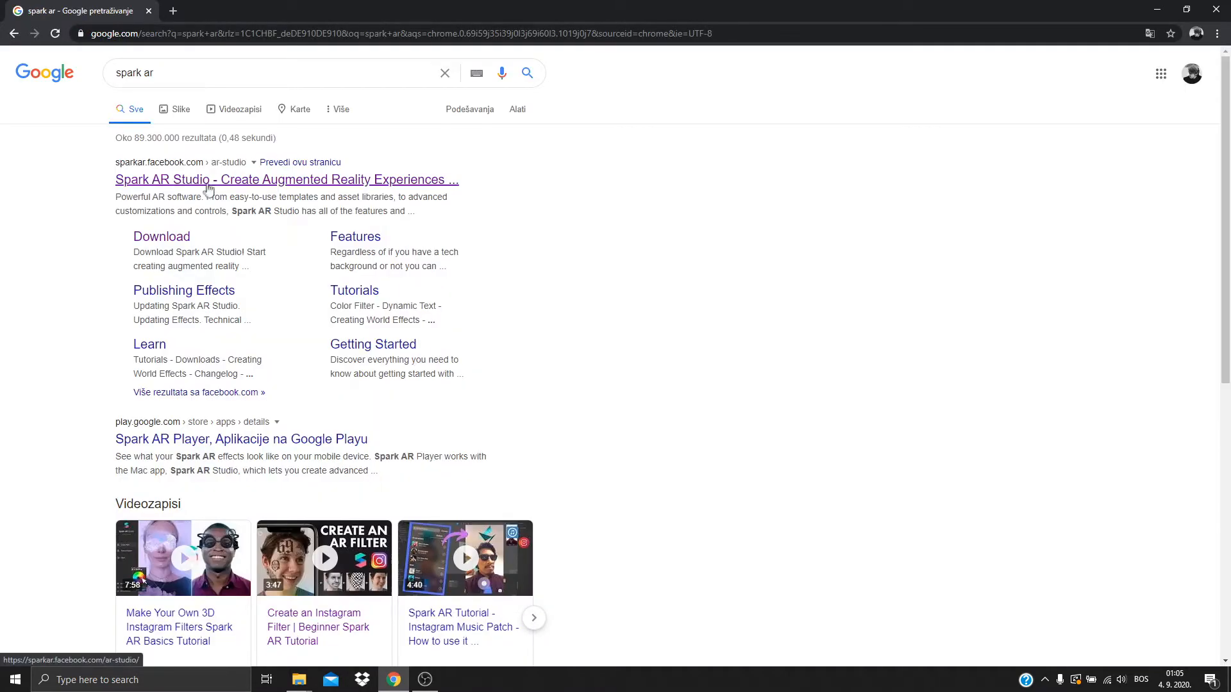
pyautogui.click(161, 236)
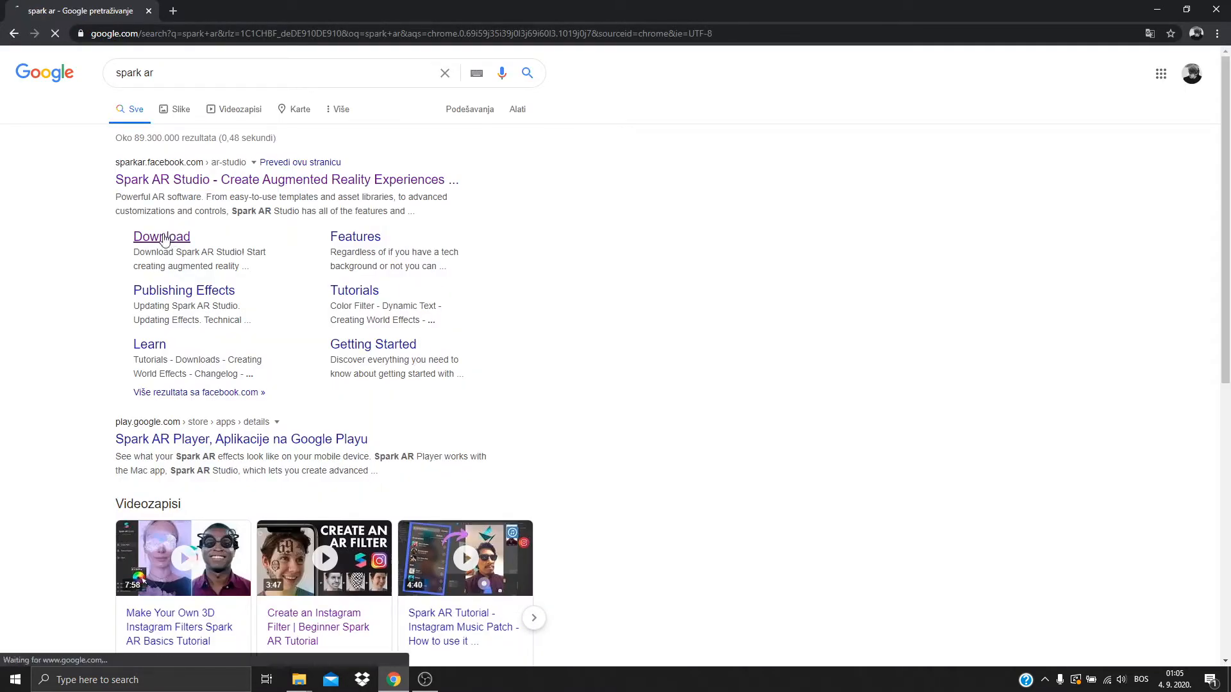
pyautogui.click(161, 237)
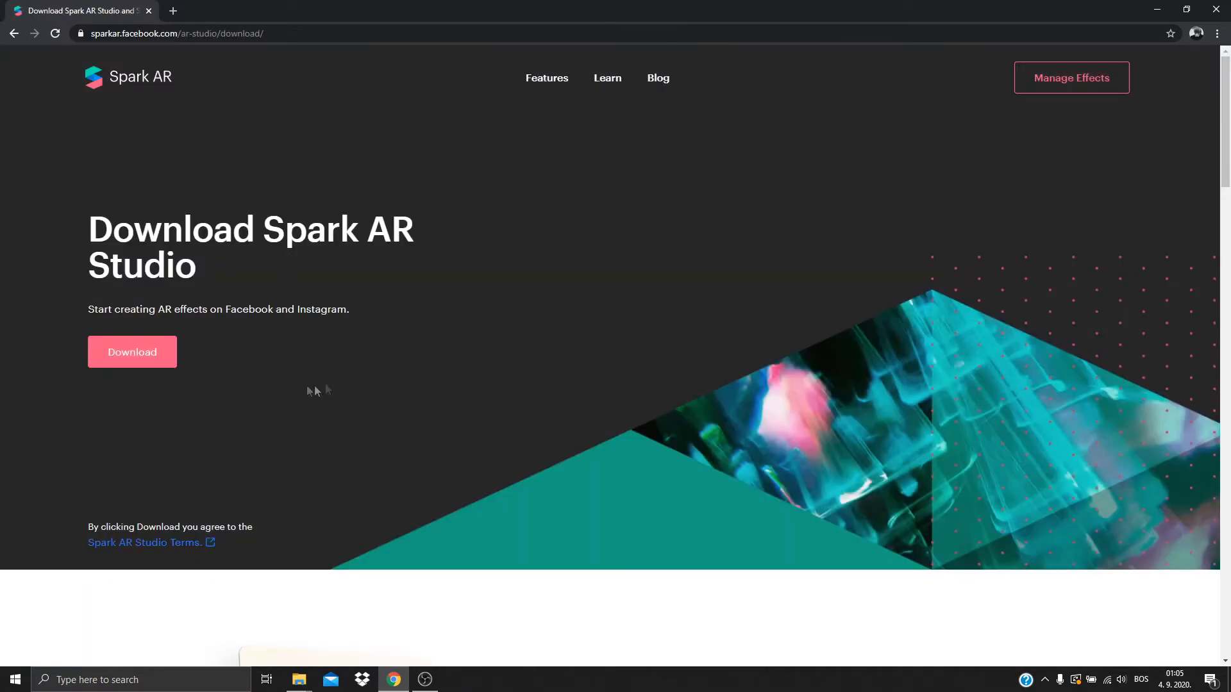
pyautogui.moveTo(132, 352)
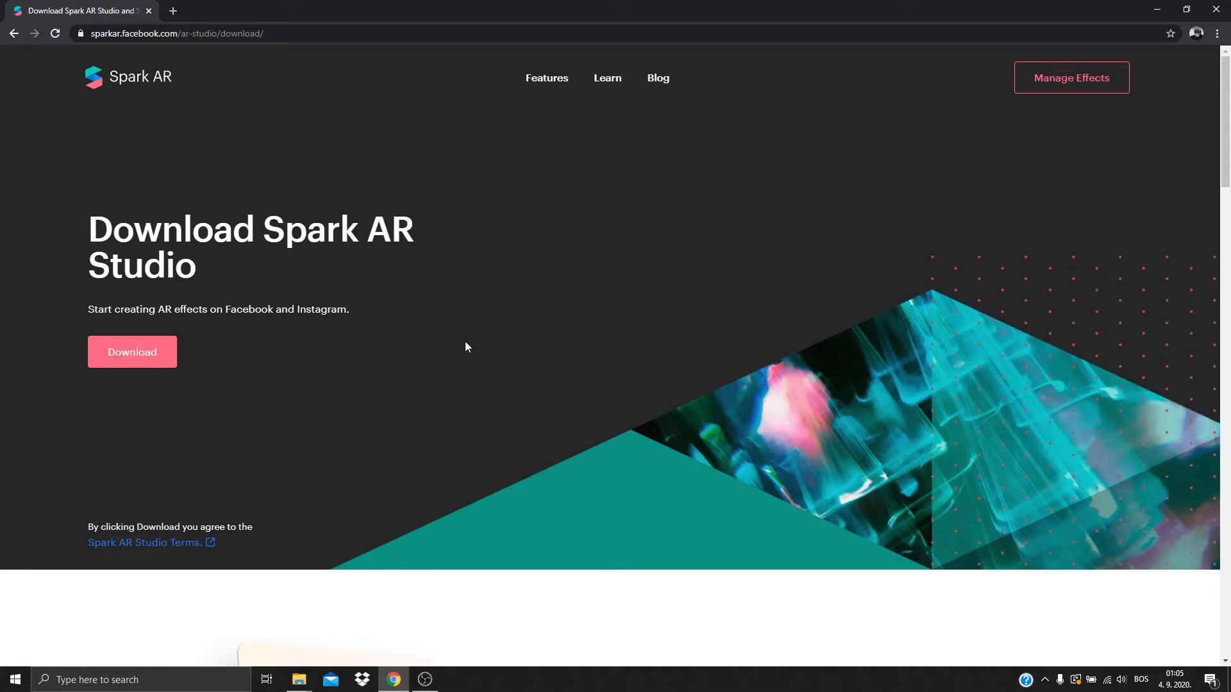
pyautogui.moveTo(377, 470)
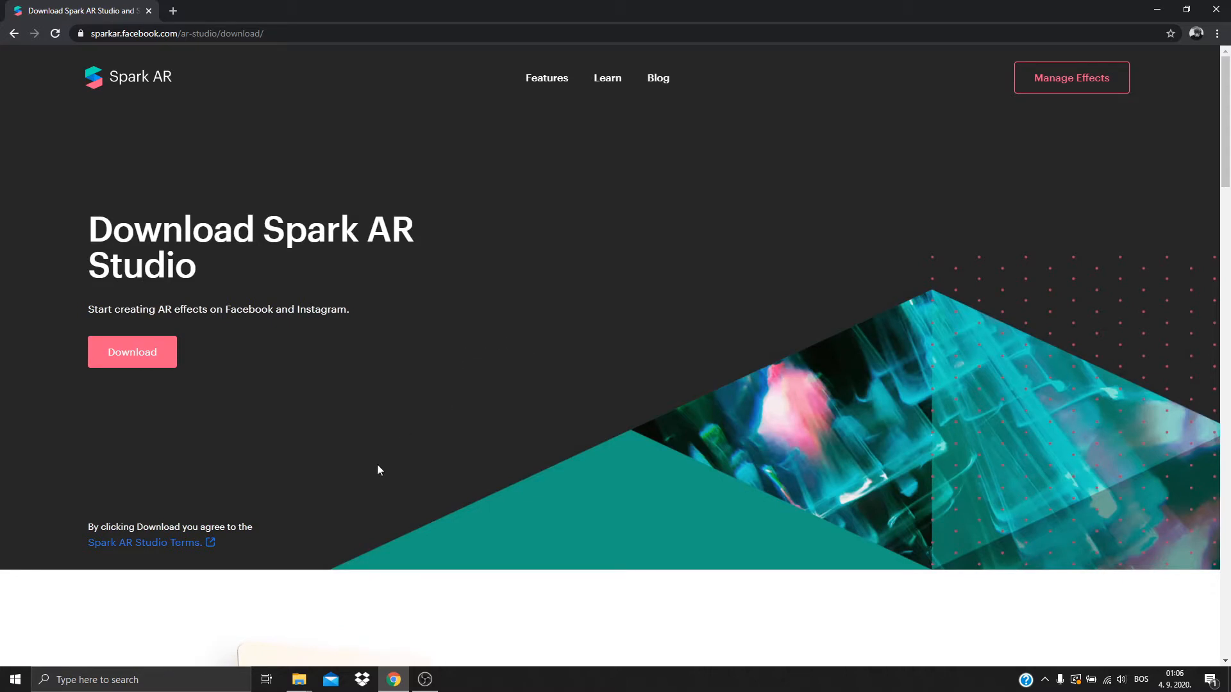
pyautogui.moveTo(333, 518)
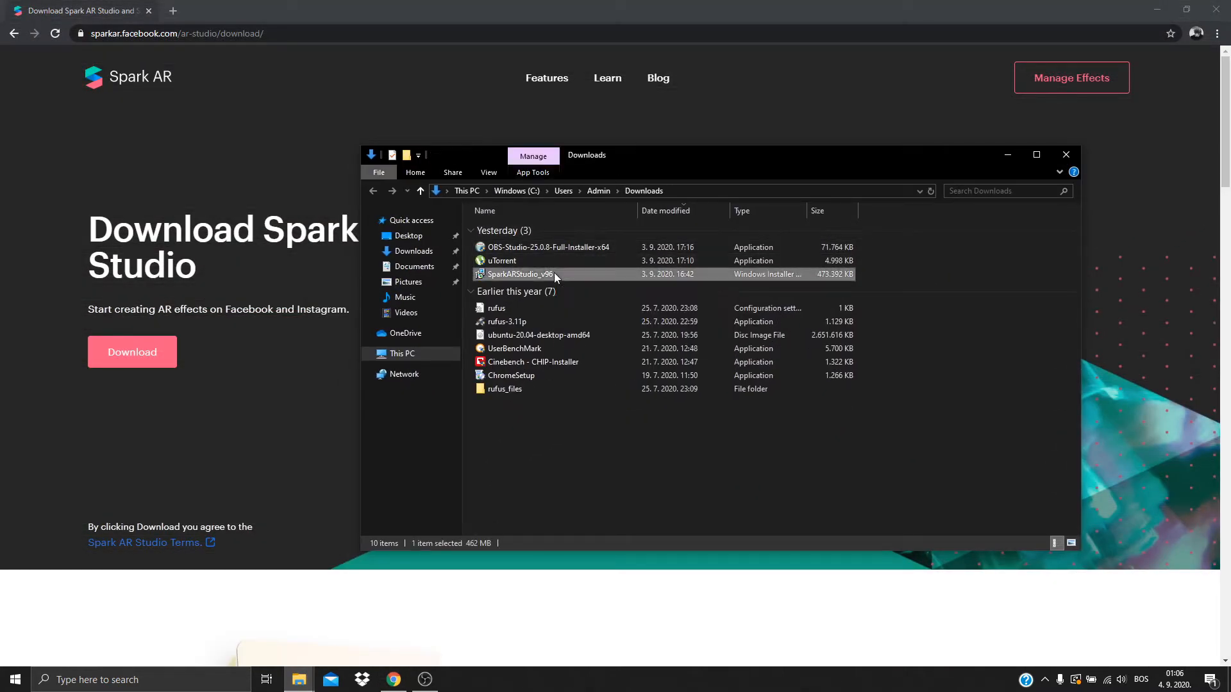
# Run the SparkARStudio installer and accept the License Agreement terms
pyautogui.doubleClick(520, 273)
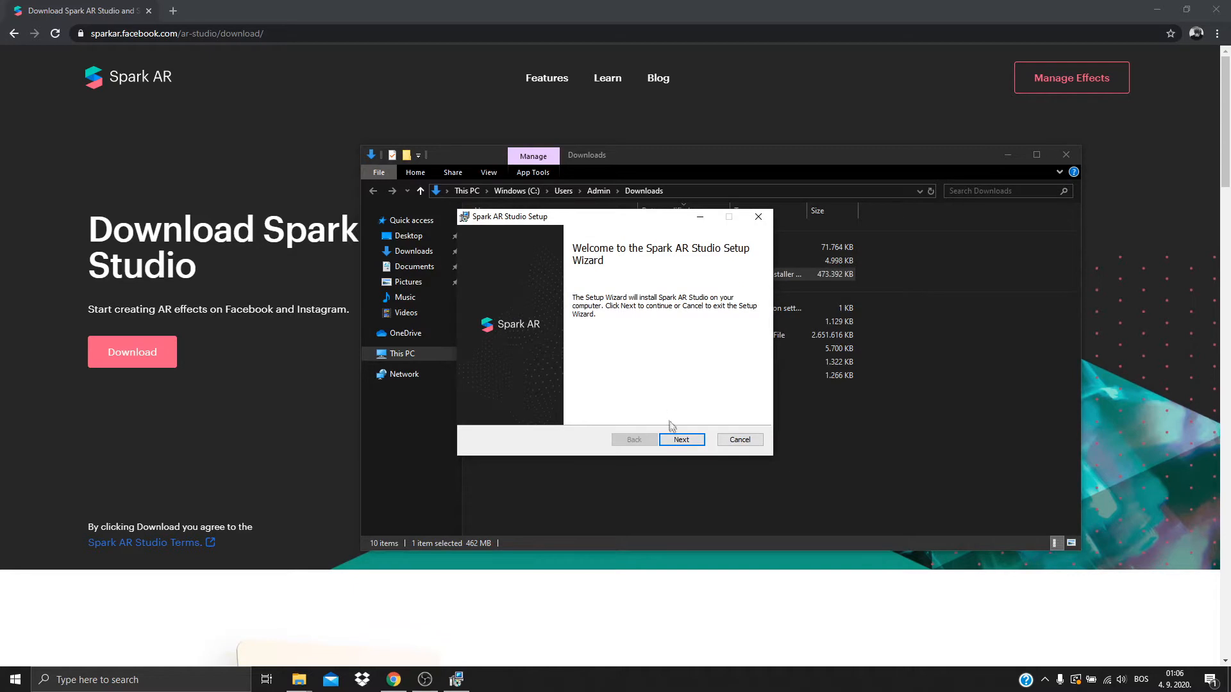
pyautogui.click(680, 440)
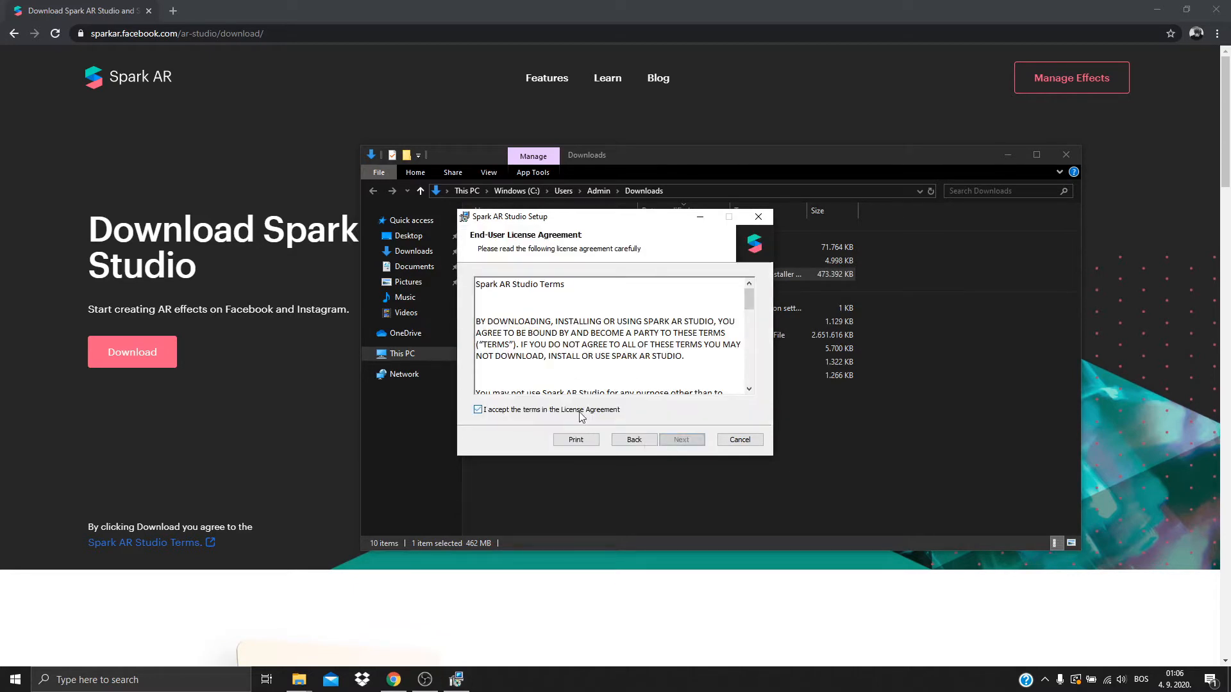
pyautogui.click(682, 440)
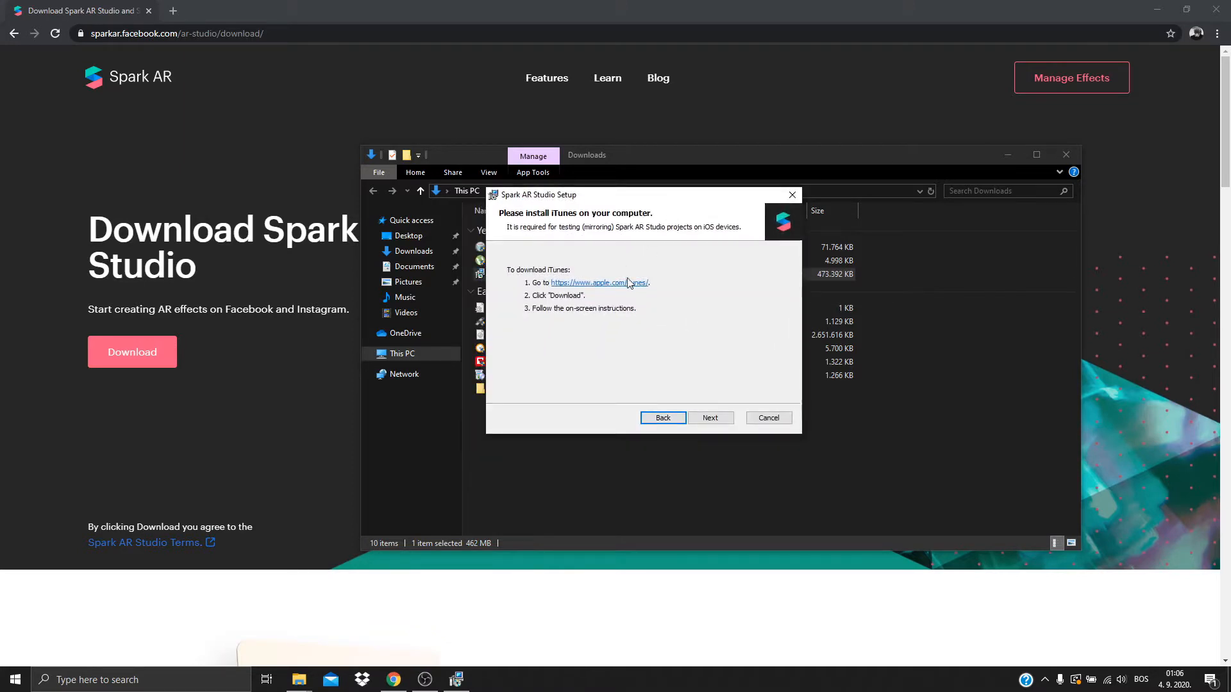
pyautogui.moveTo(634, 285)
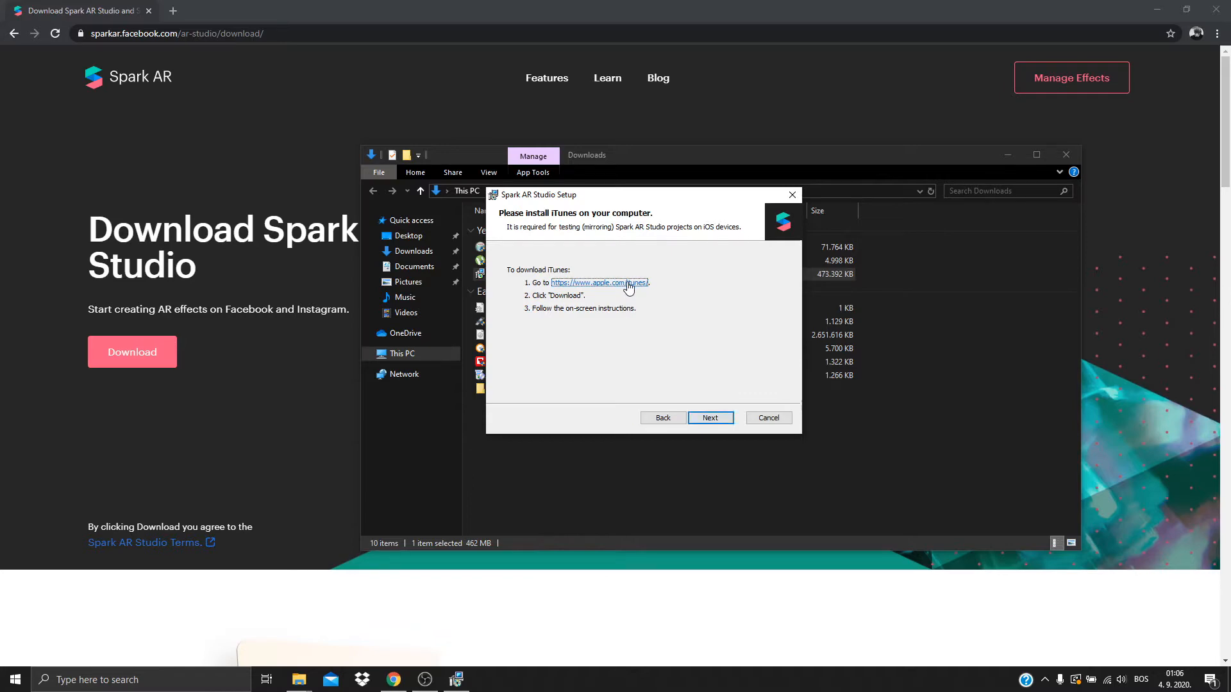
pyautogui.click(599, 283)
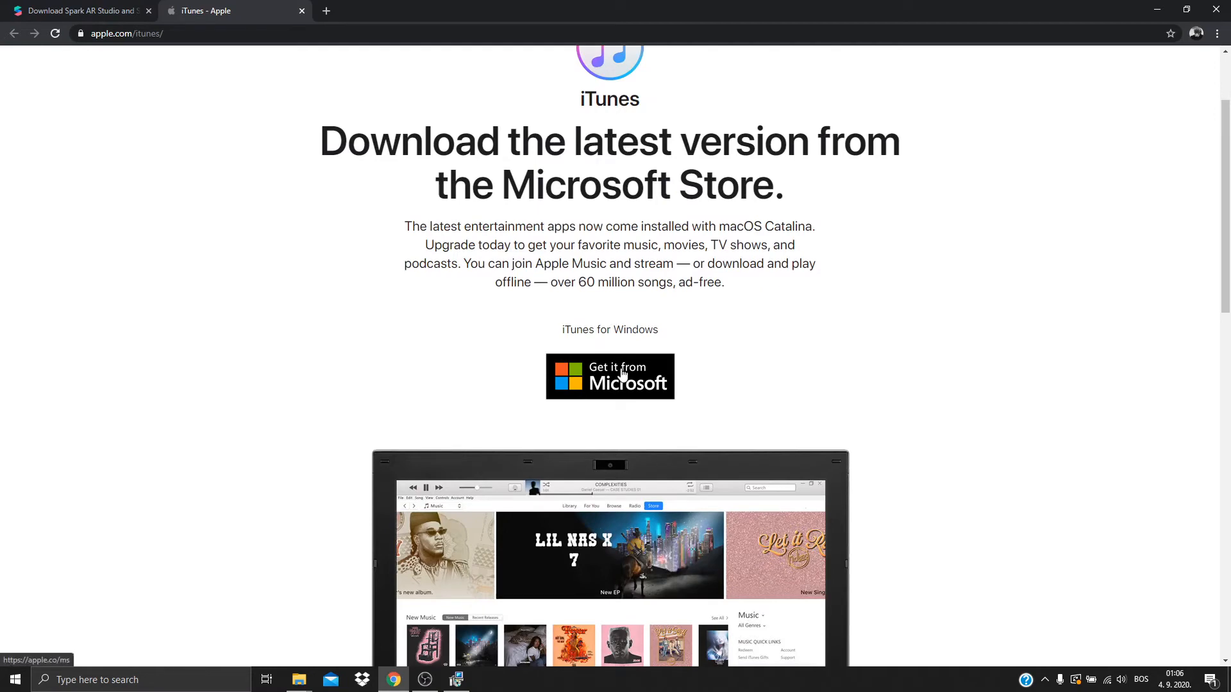
# Request iTunes from the English-translated store page and hand it to the Microsoft Store app
pyautogui.click(609, 376)
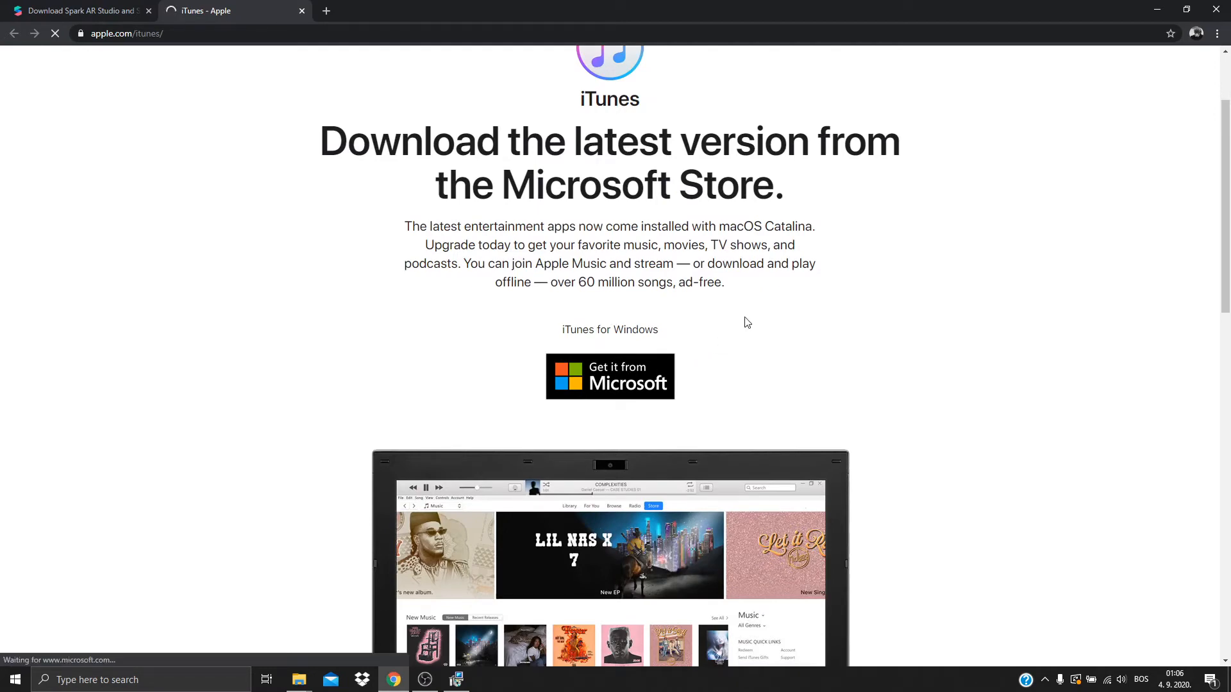
pyautogui.click(610, 376)
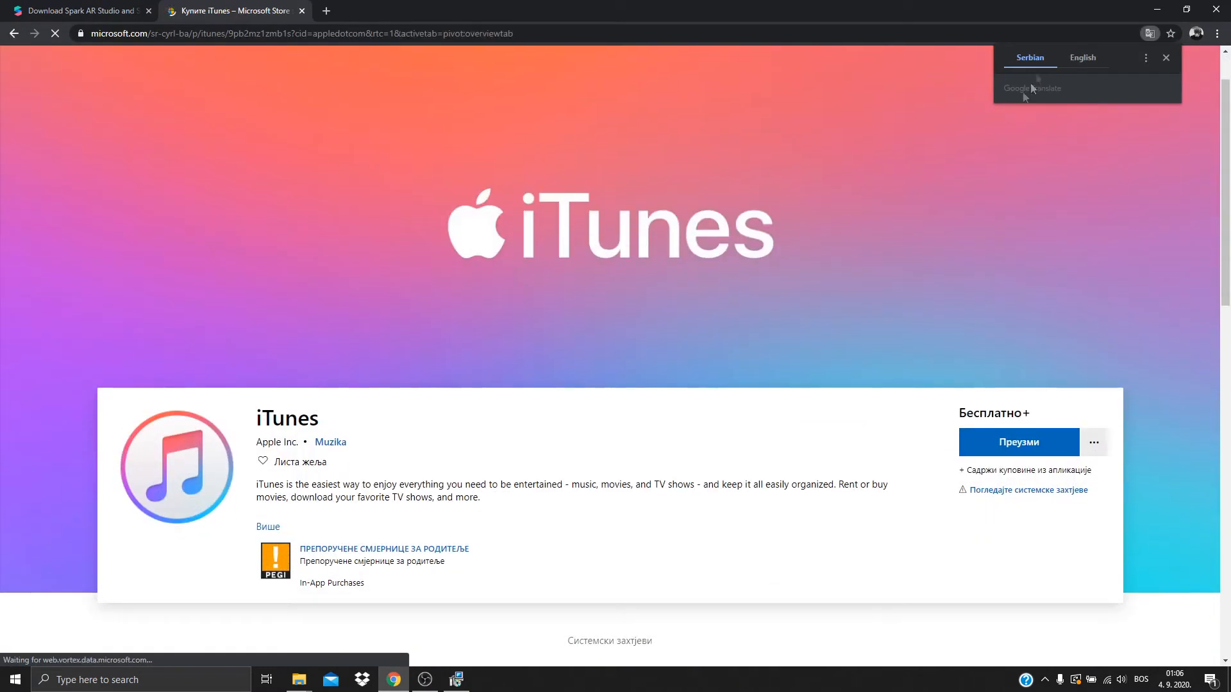
pyautogui.click(1083, 57)
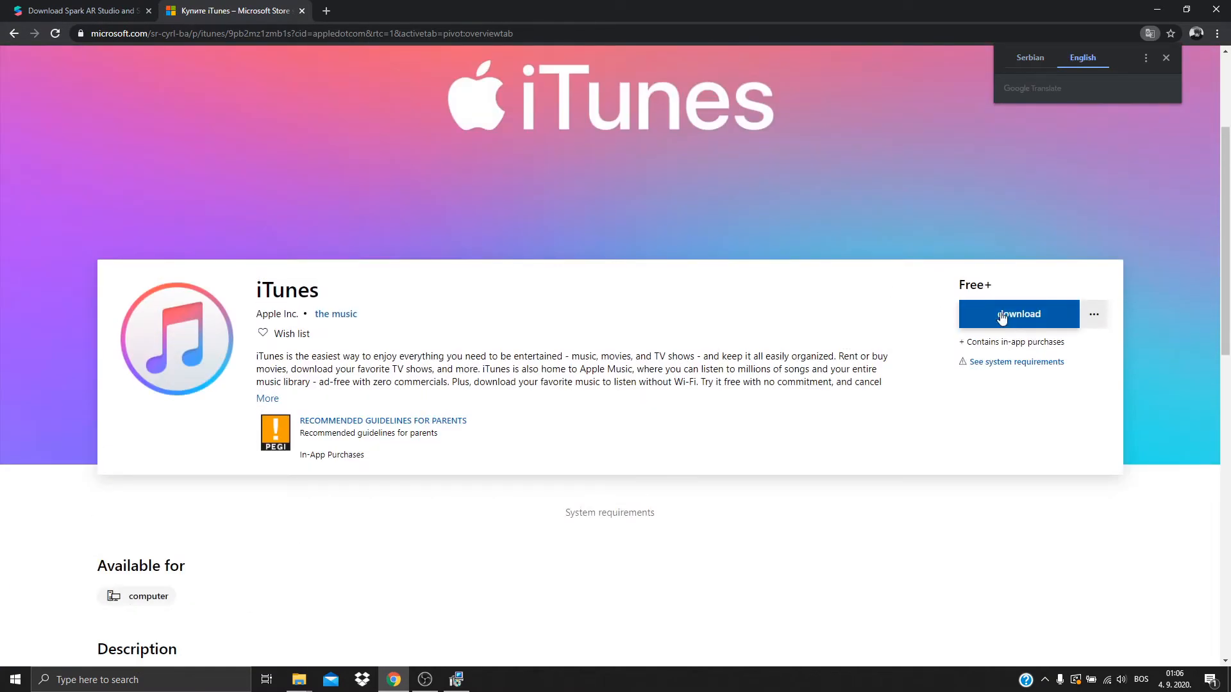
pyautogui.click(1018, 314)
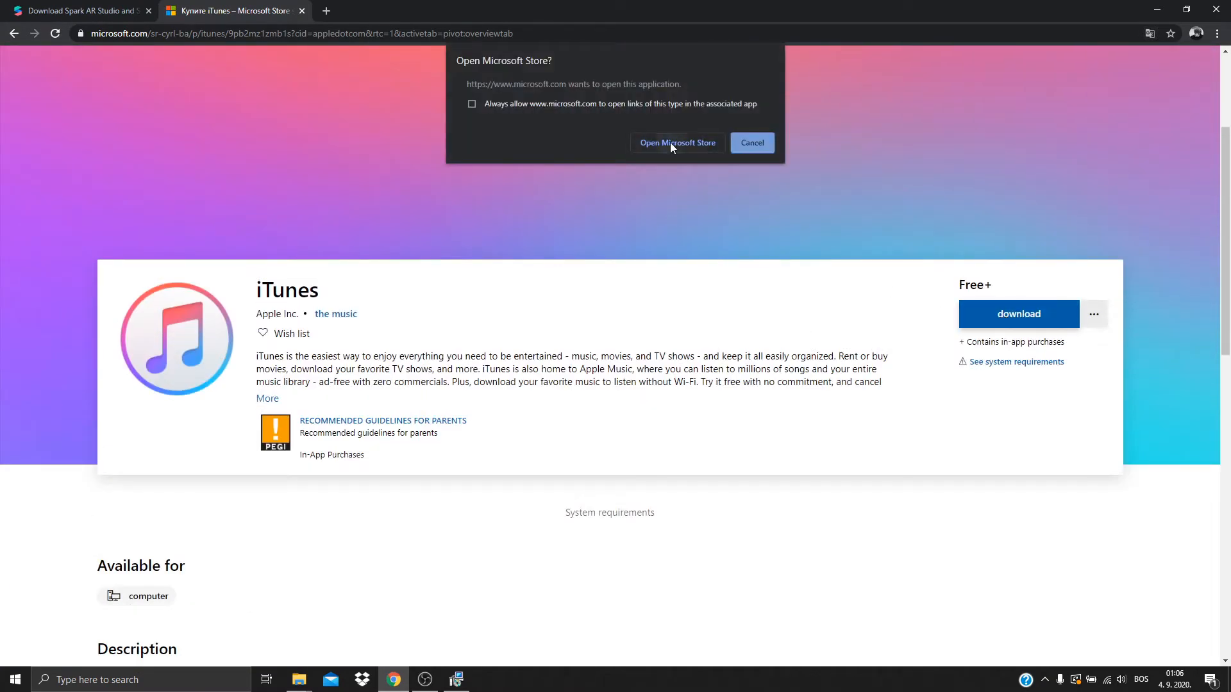
pyautogui.click(677, 142)
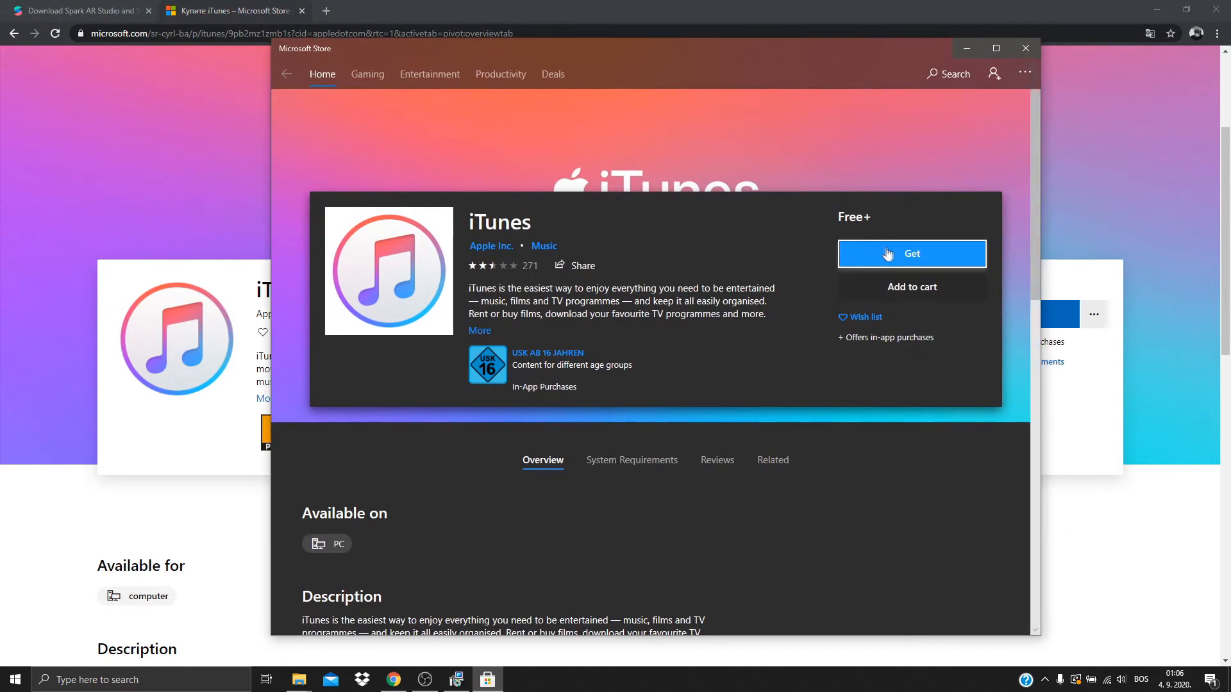
# Get iTunes in Microsoft Store, sign in with Microsoft, then close the sign-in window
pyautogui.click(910, 254)
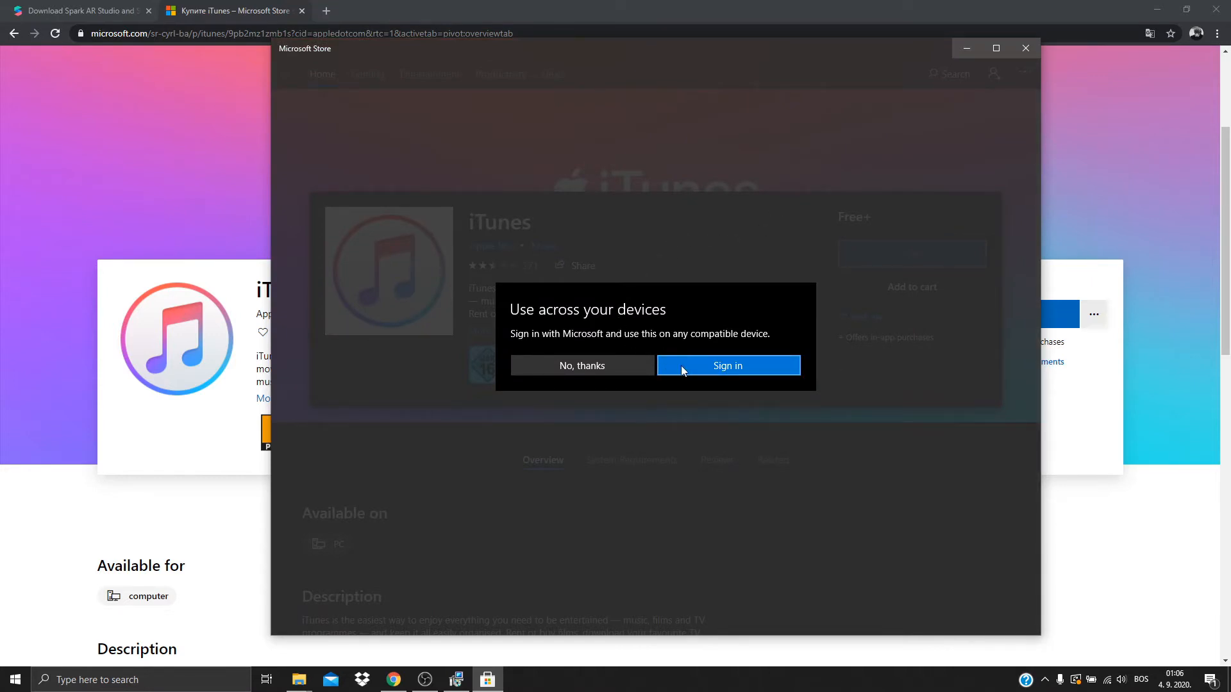
pyautogui.click(727, 365)
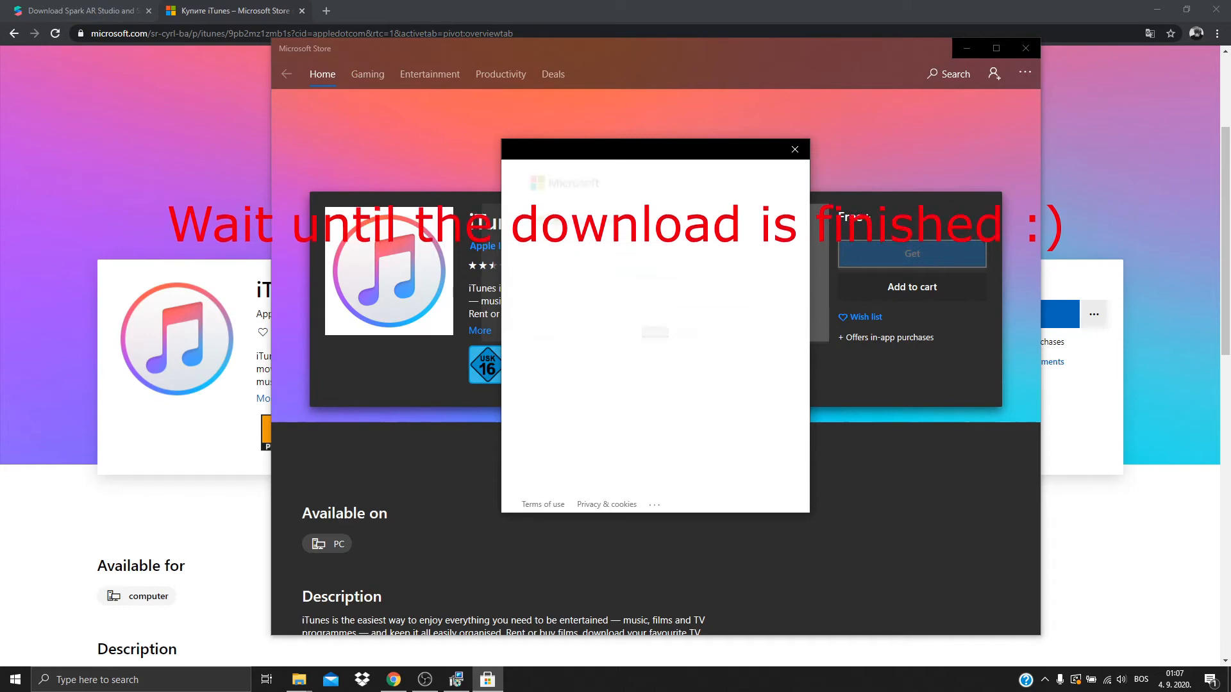
pyautogui.click(793, 149)
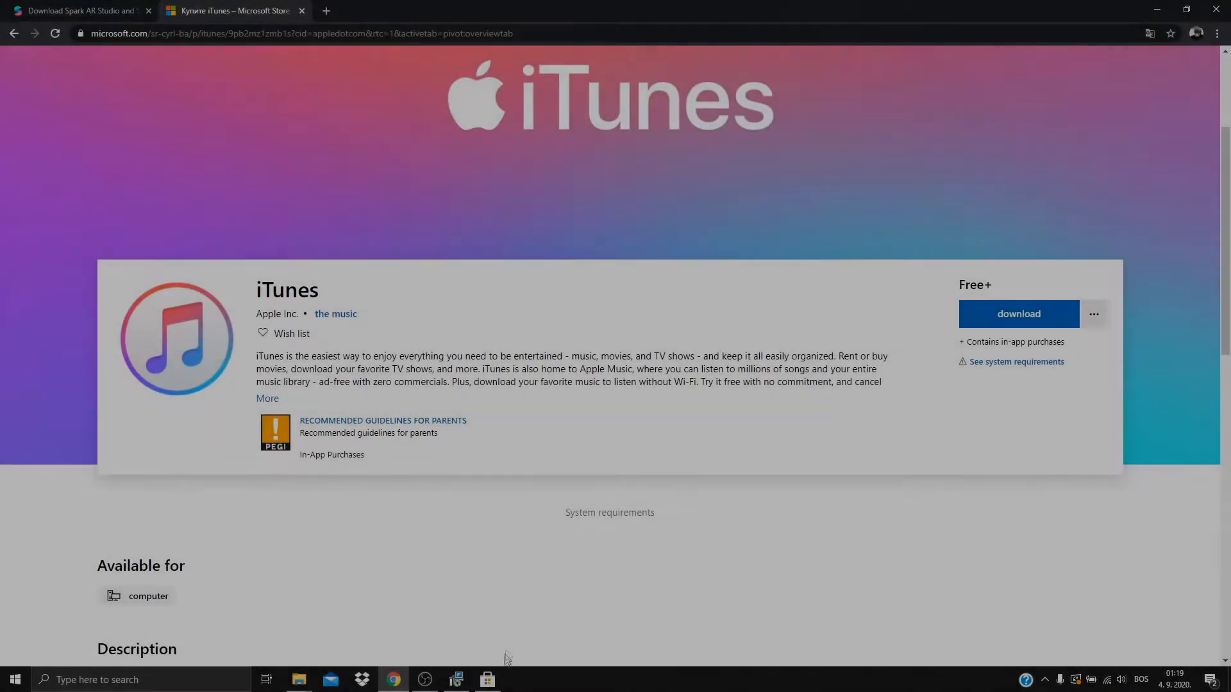
# Pass the iTunes notice, keep the default destination folder, and start the install
pyautogui.click(487, 679)
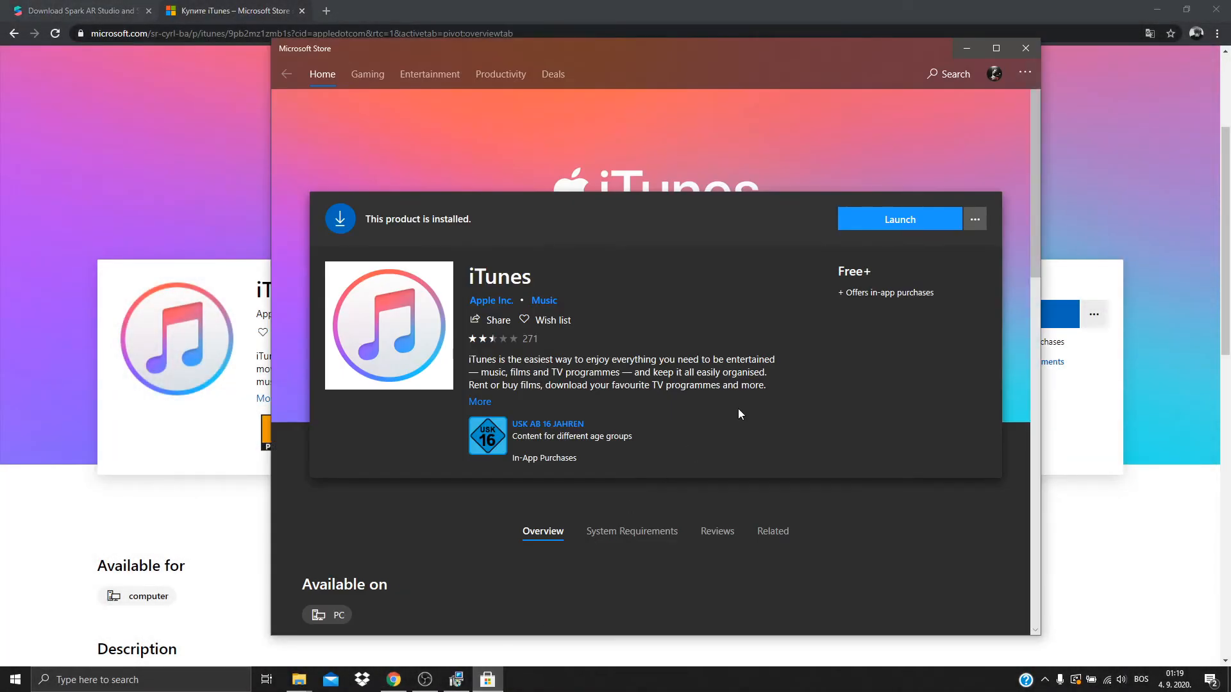
pyautogui.moveTo(636, 475)
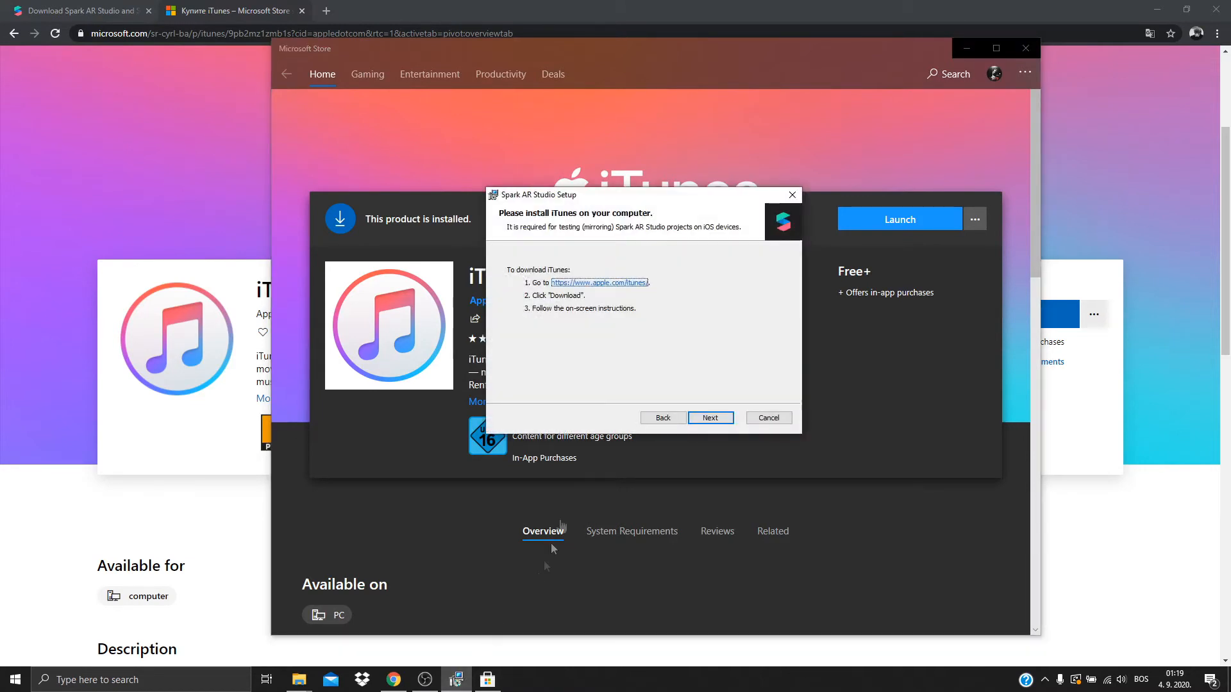
pyautogui.click(709, 417)
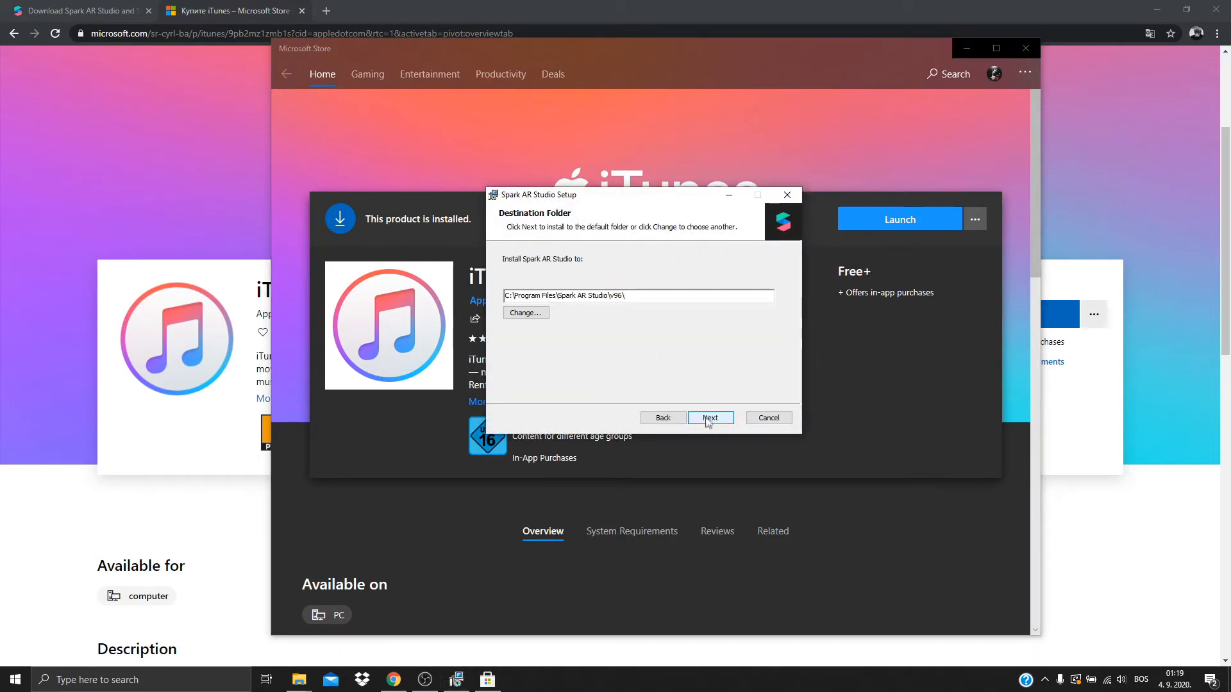
pyautogui.click(709, 417)
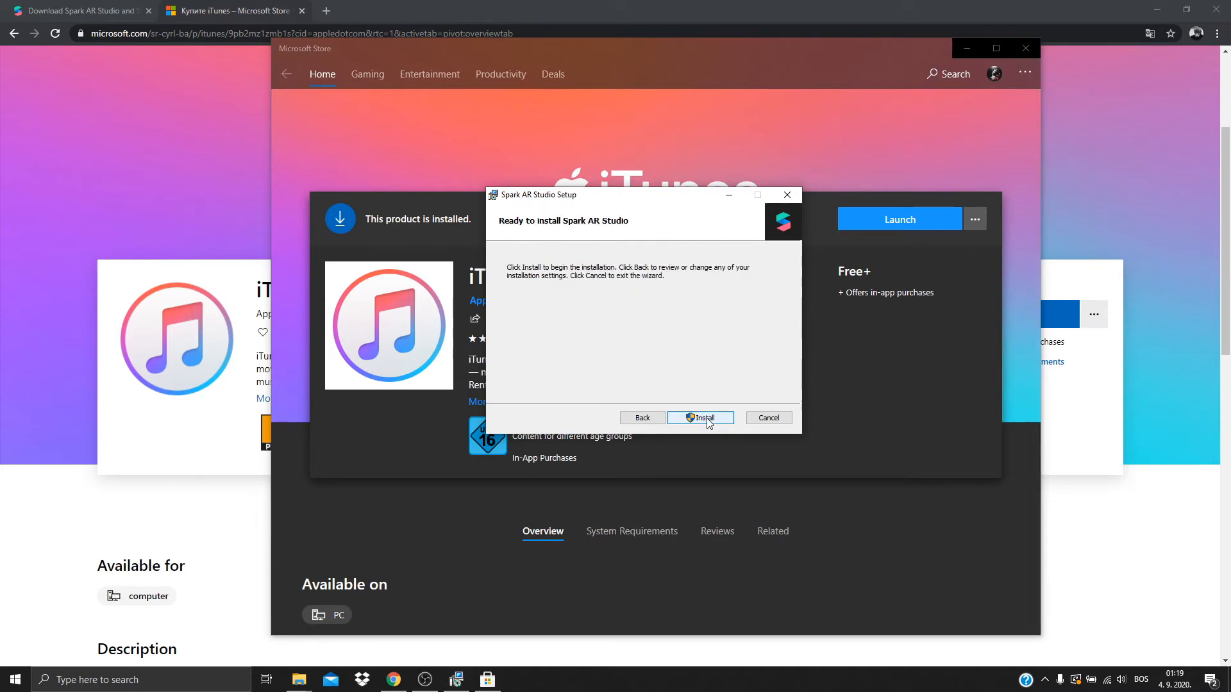
pyautogui.click(699, 418)
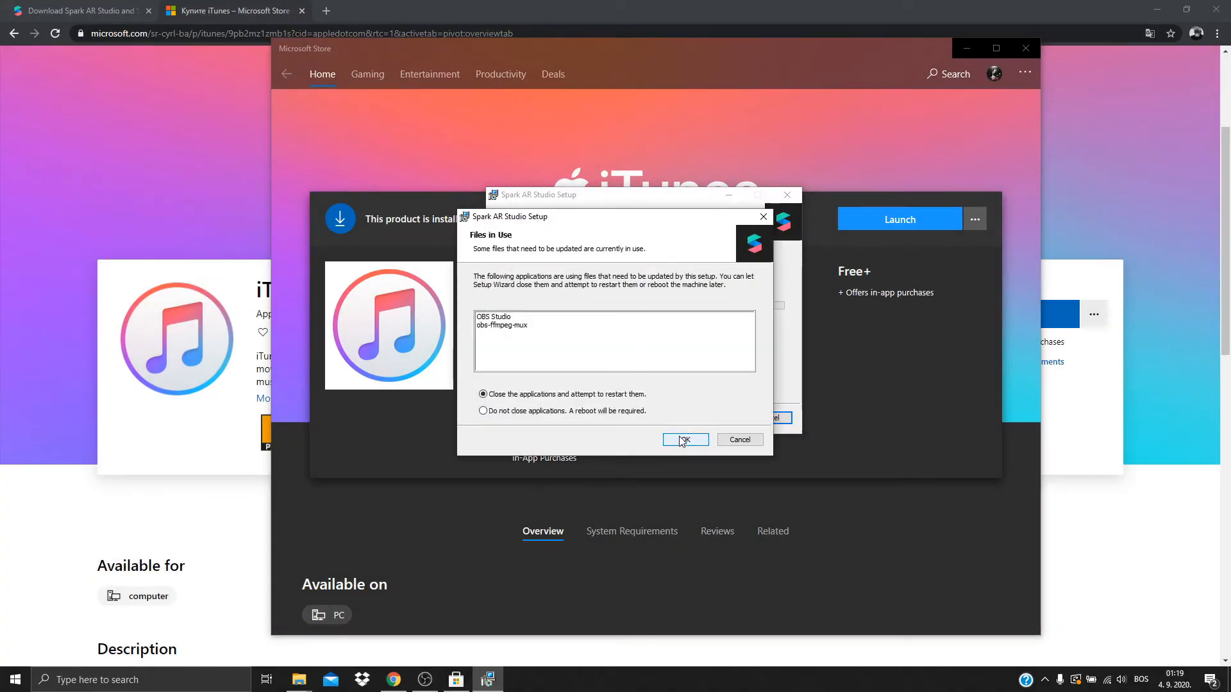
pyautogui.moveTo(682, 441)
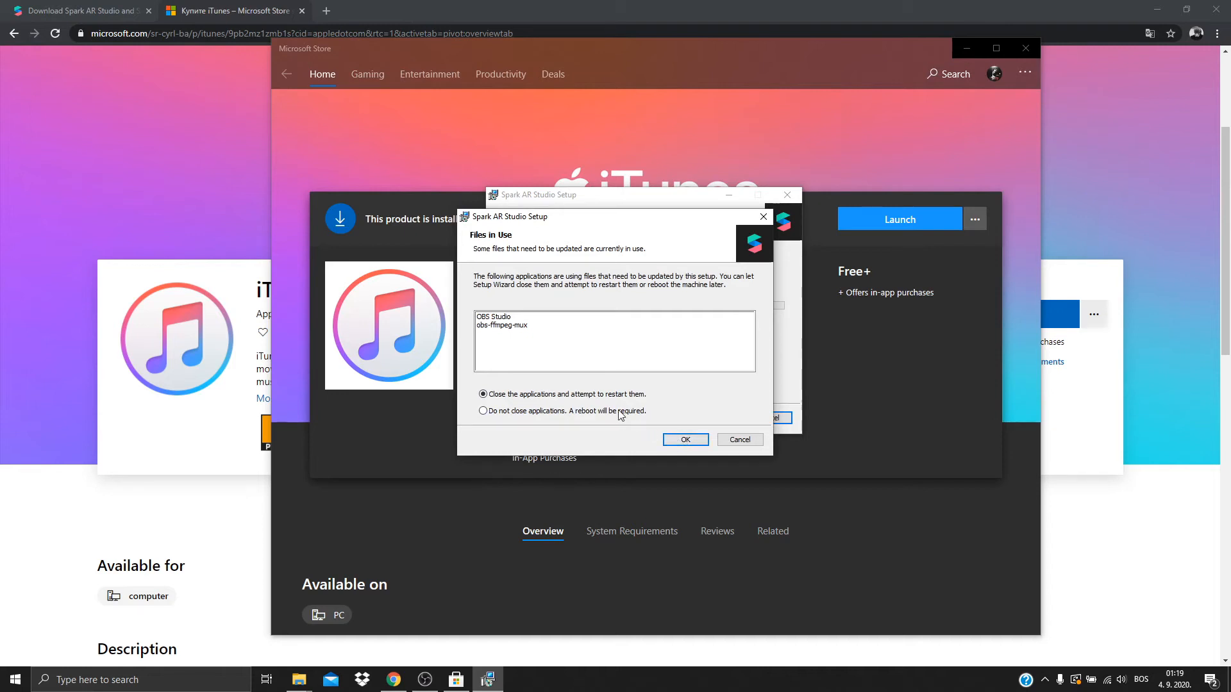
# Choose 'Do not close applications. A reboot will be required.' and confirm with OK
pyautogui.click(483, 411)
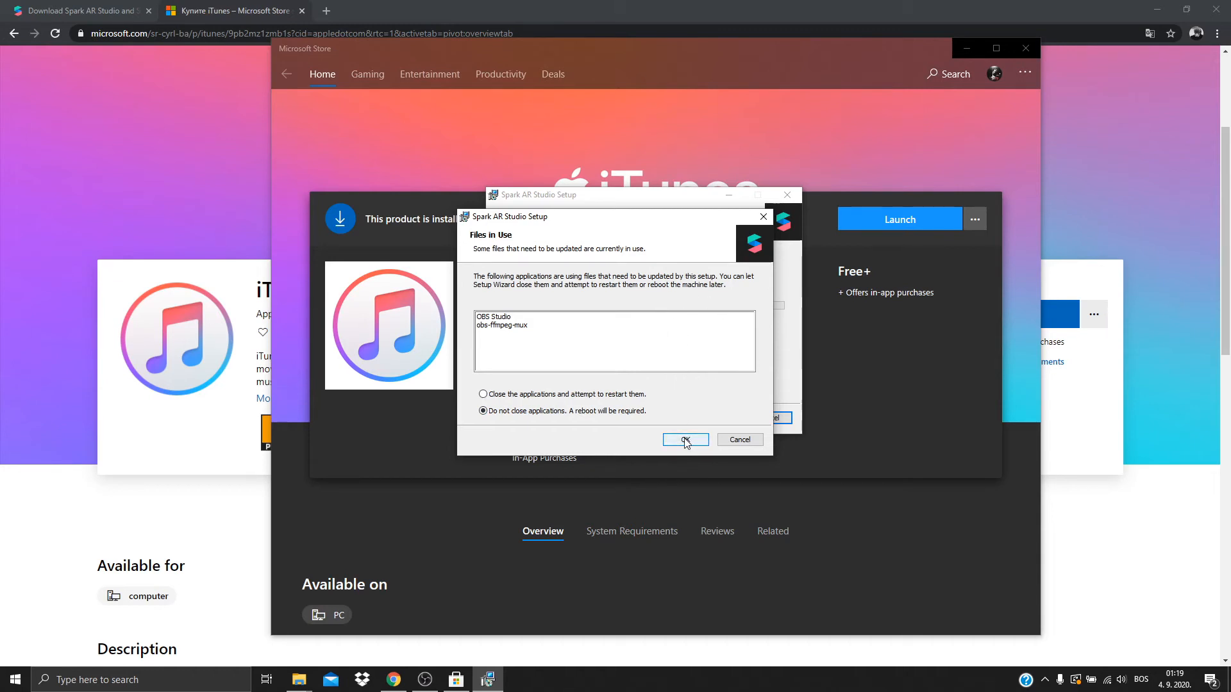
pyautogui.click(685, 439)
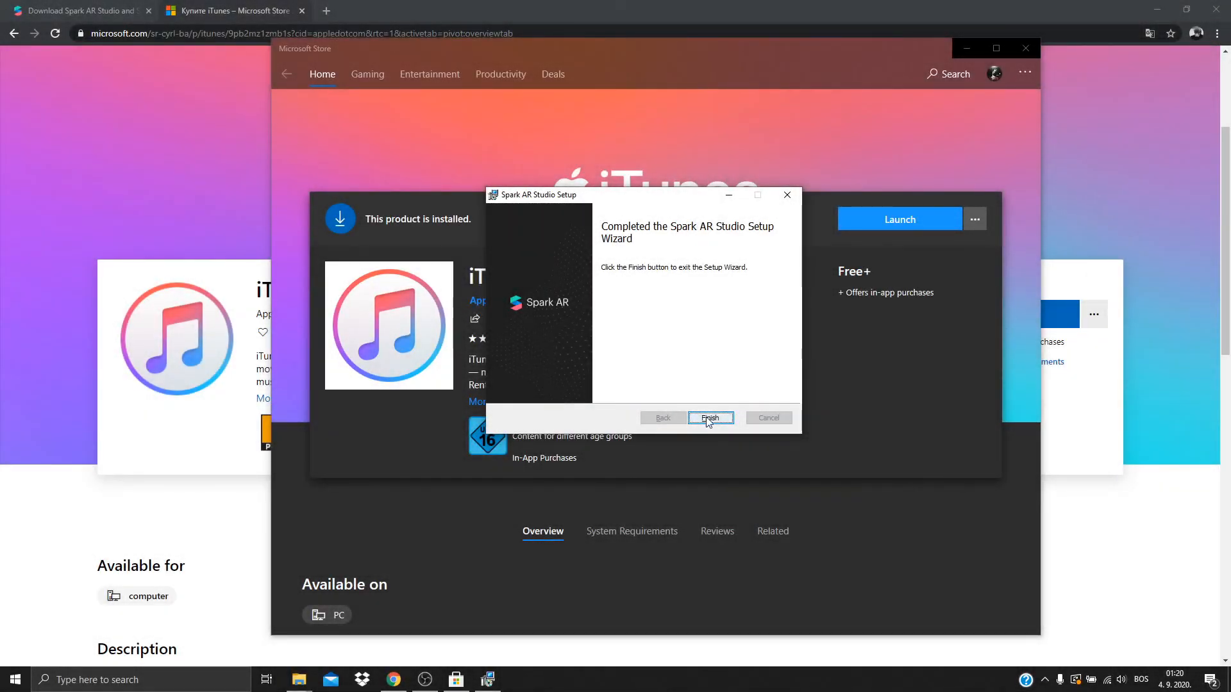
# Finish the completed Spark AR Studio Setup Wizard
pyautogui.click(709, 417)
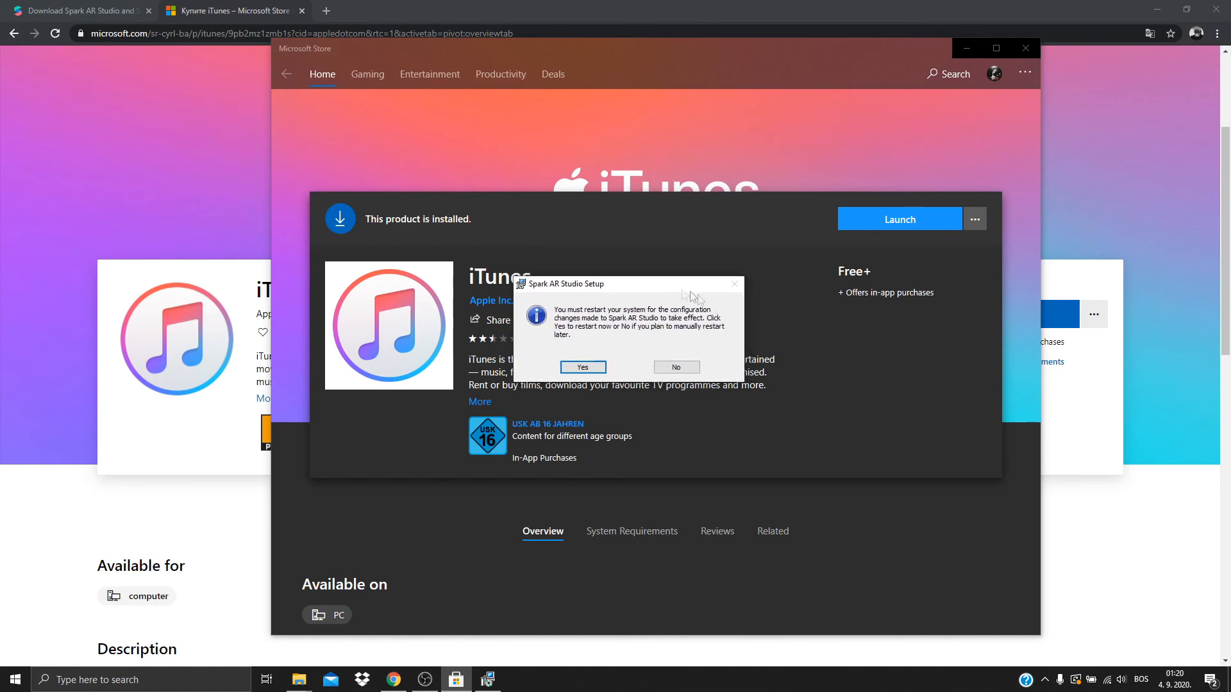
pyautogui.moveTo(669, 303)
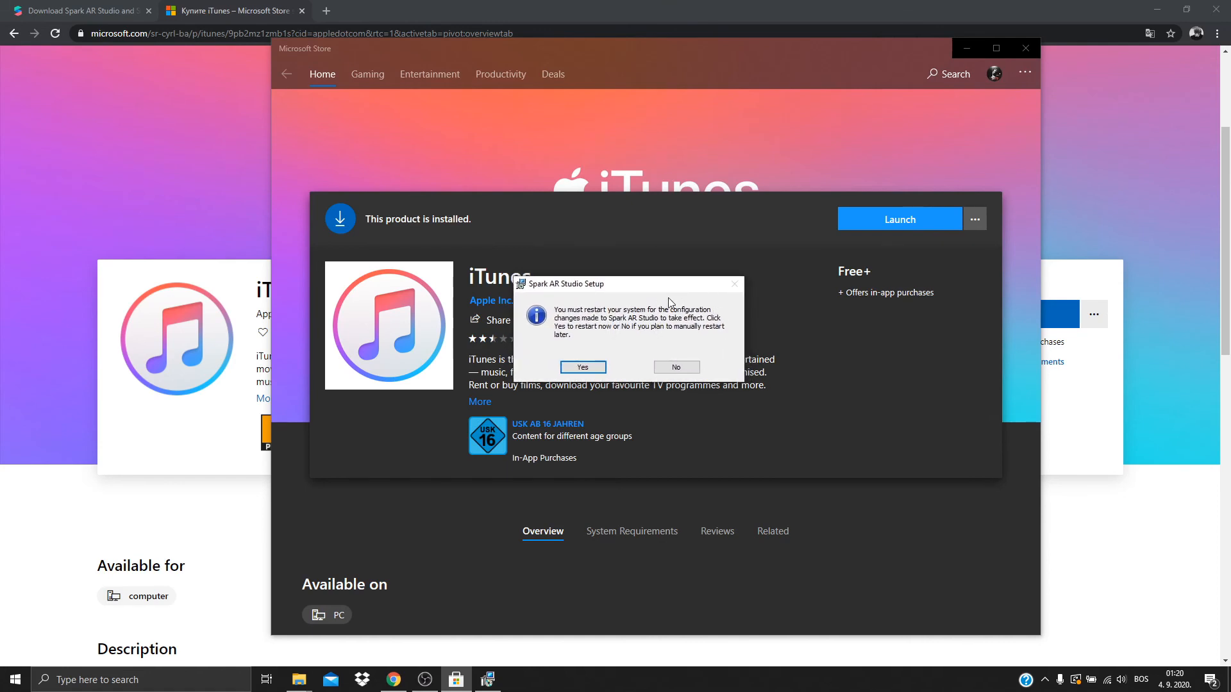
pyautogui.moveTo(675, 300)
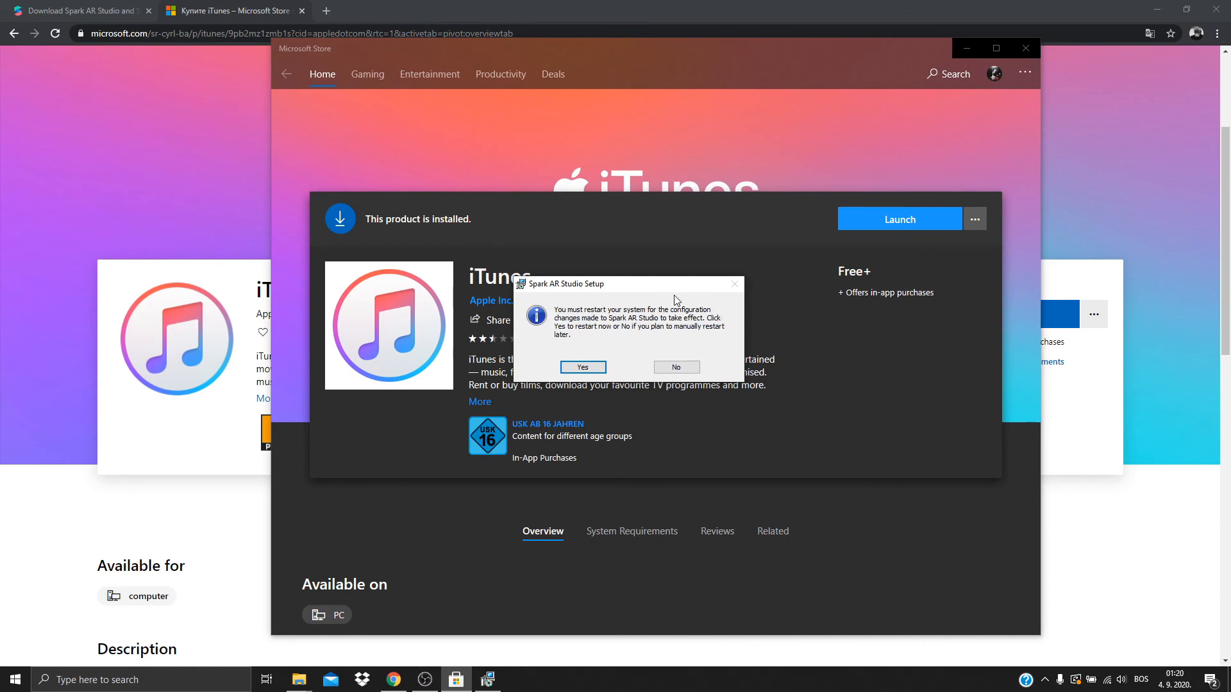